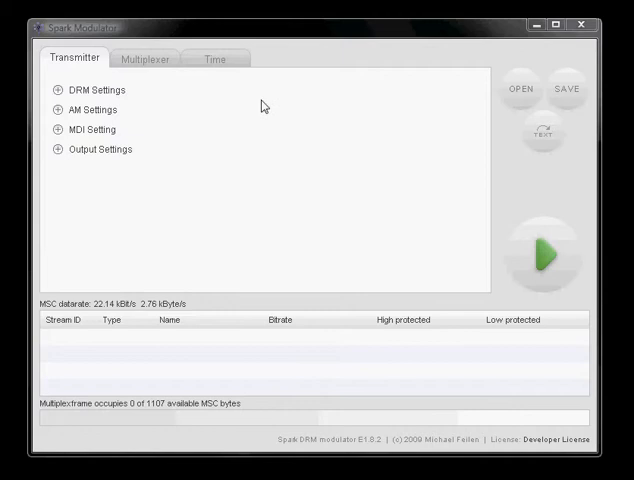
mouse_move(188, 141)
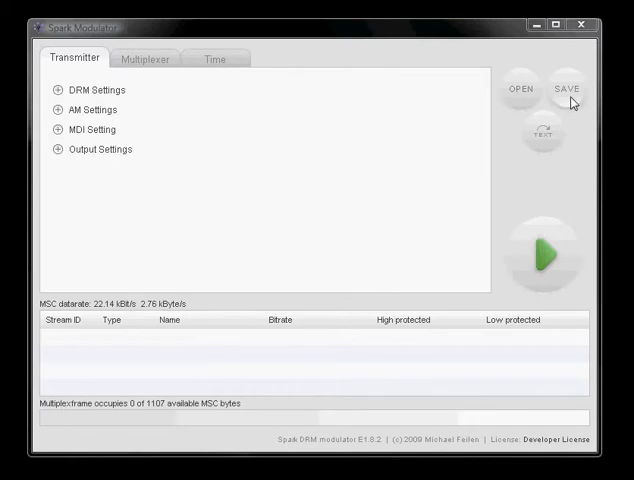
mouse_move(353, 157)
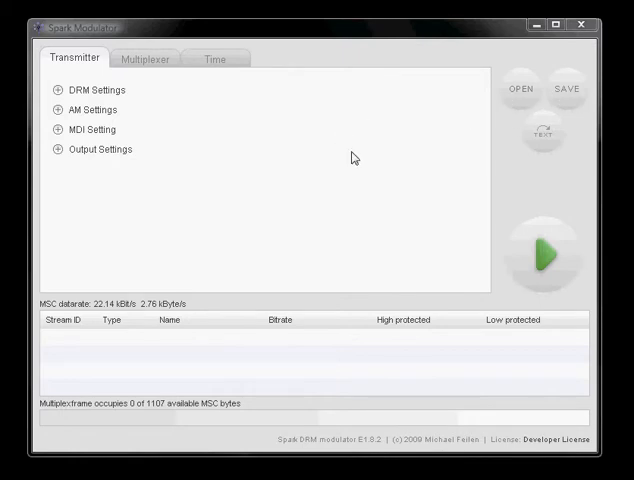
mouse_move(515, 172)
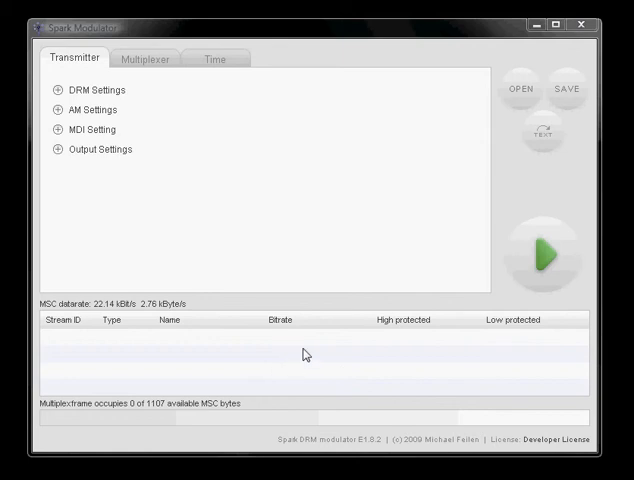
mouse_move(320, 360)
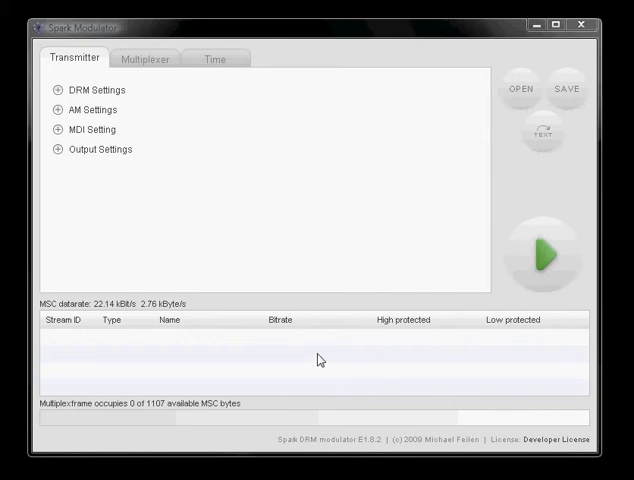
mouse_move(331, 369)
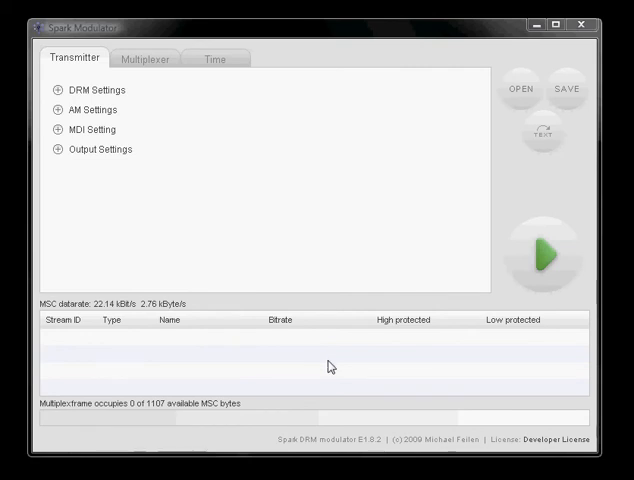
mouse_move(329, 361)
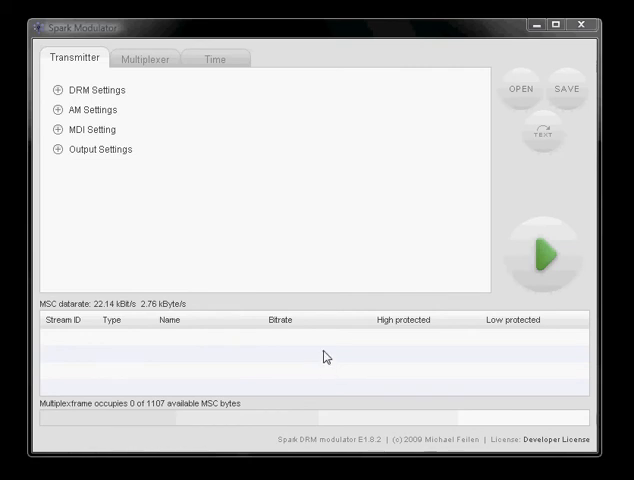
mouse_move(308, 368)
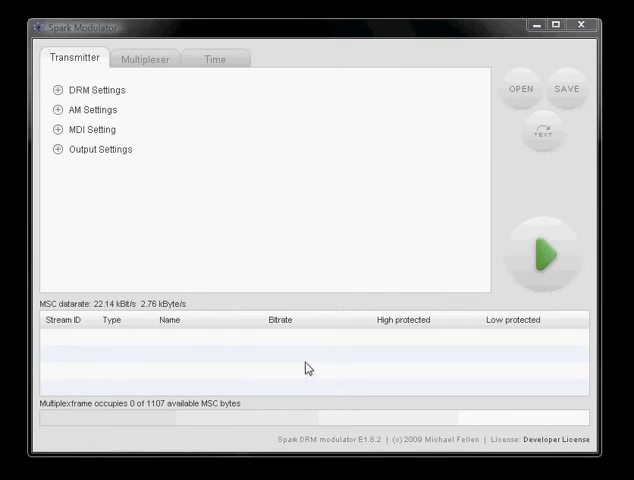